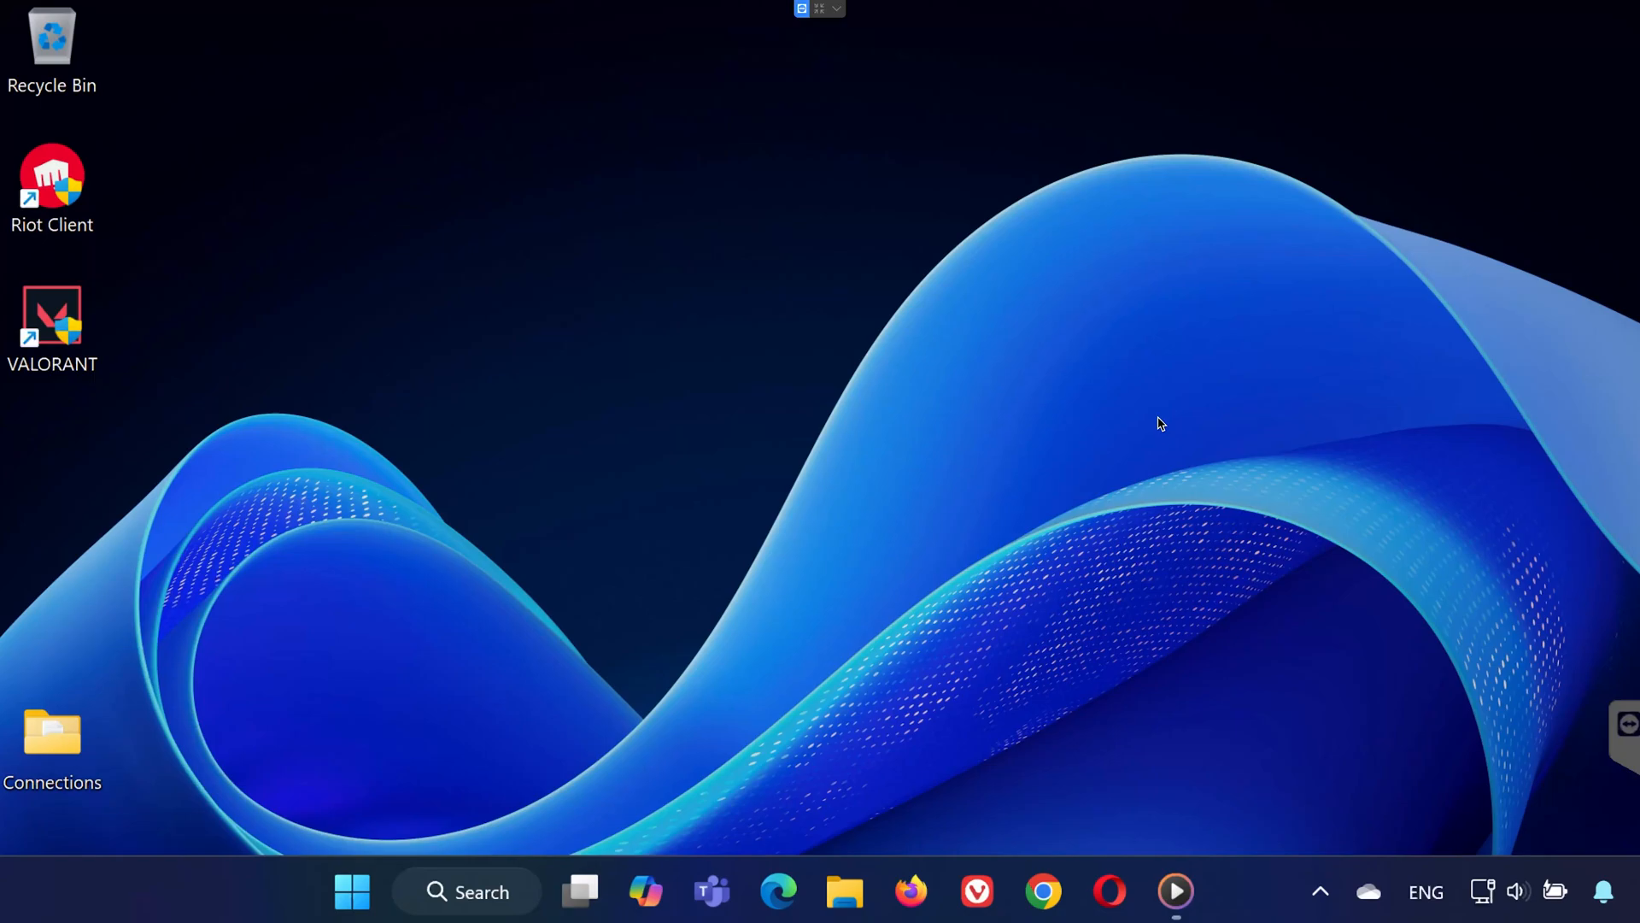
Step: Enter msconfig in the Run dialog, ready to launch System Configuration
{"action": "type", "text": "msconfig"}
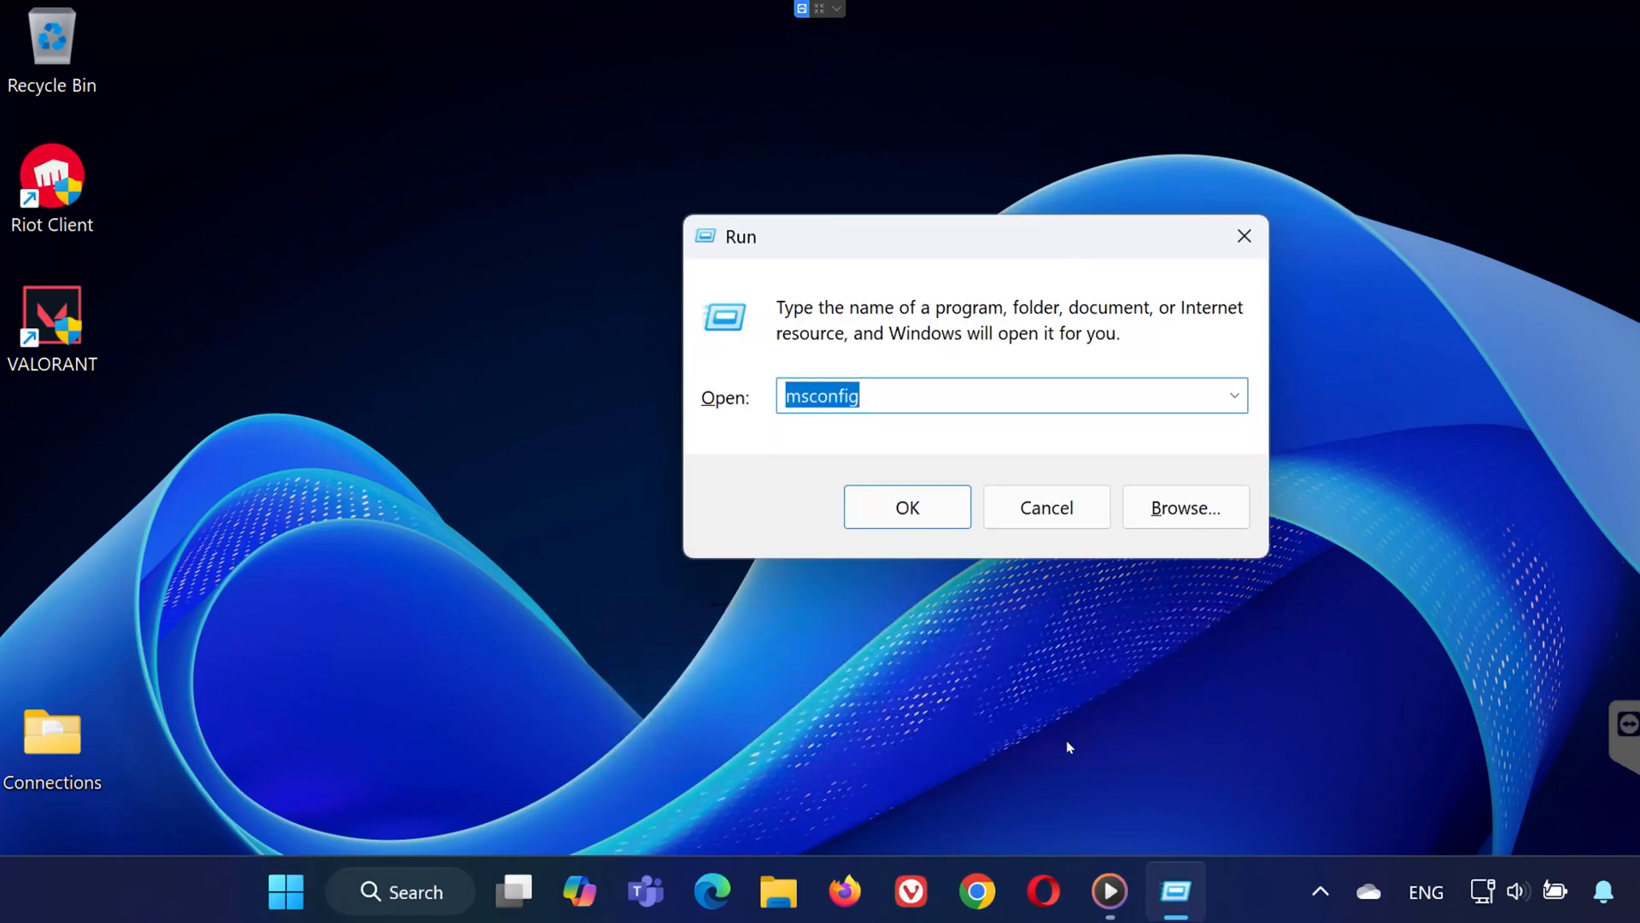
{"action": "mouse_move", "coordinate": [892, 842]}
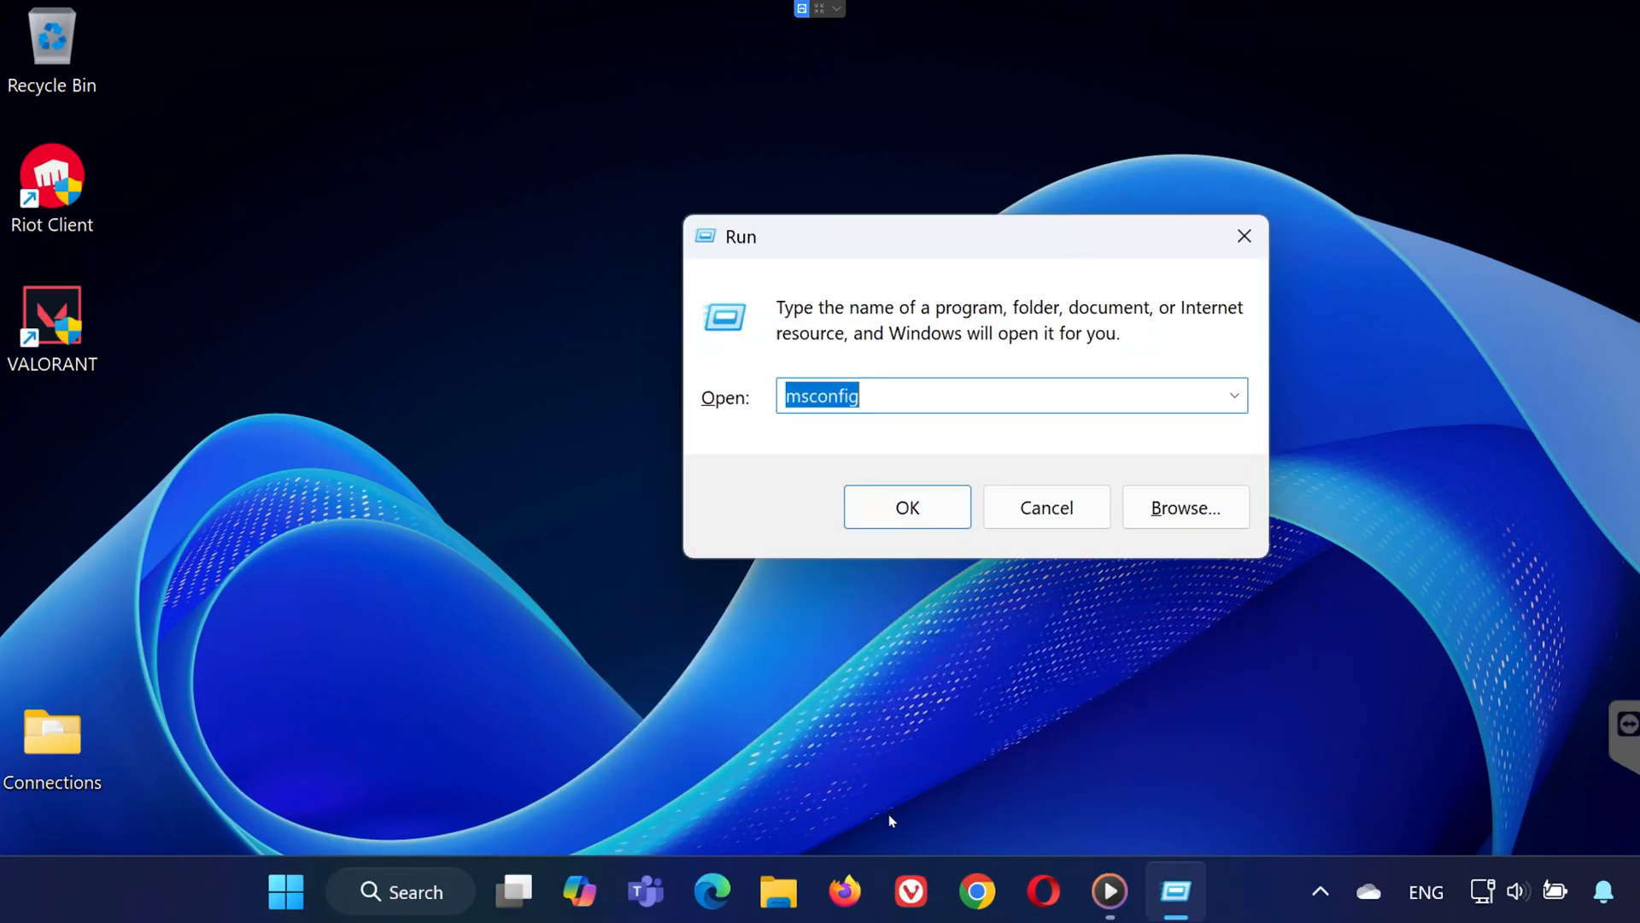
{"action": "mouse_move", "coordinate": [827, 410]}
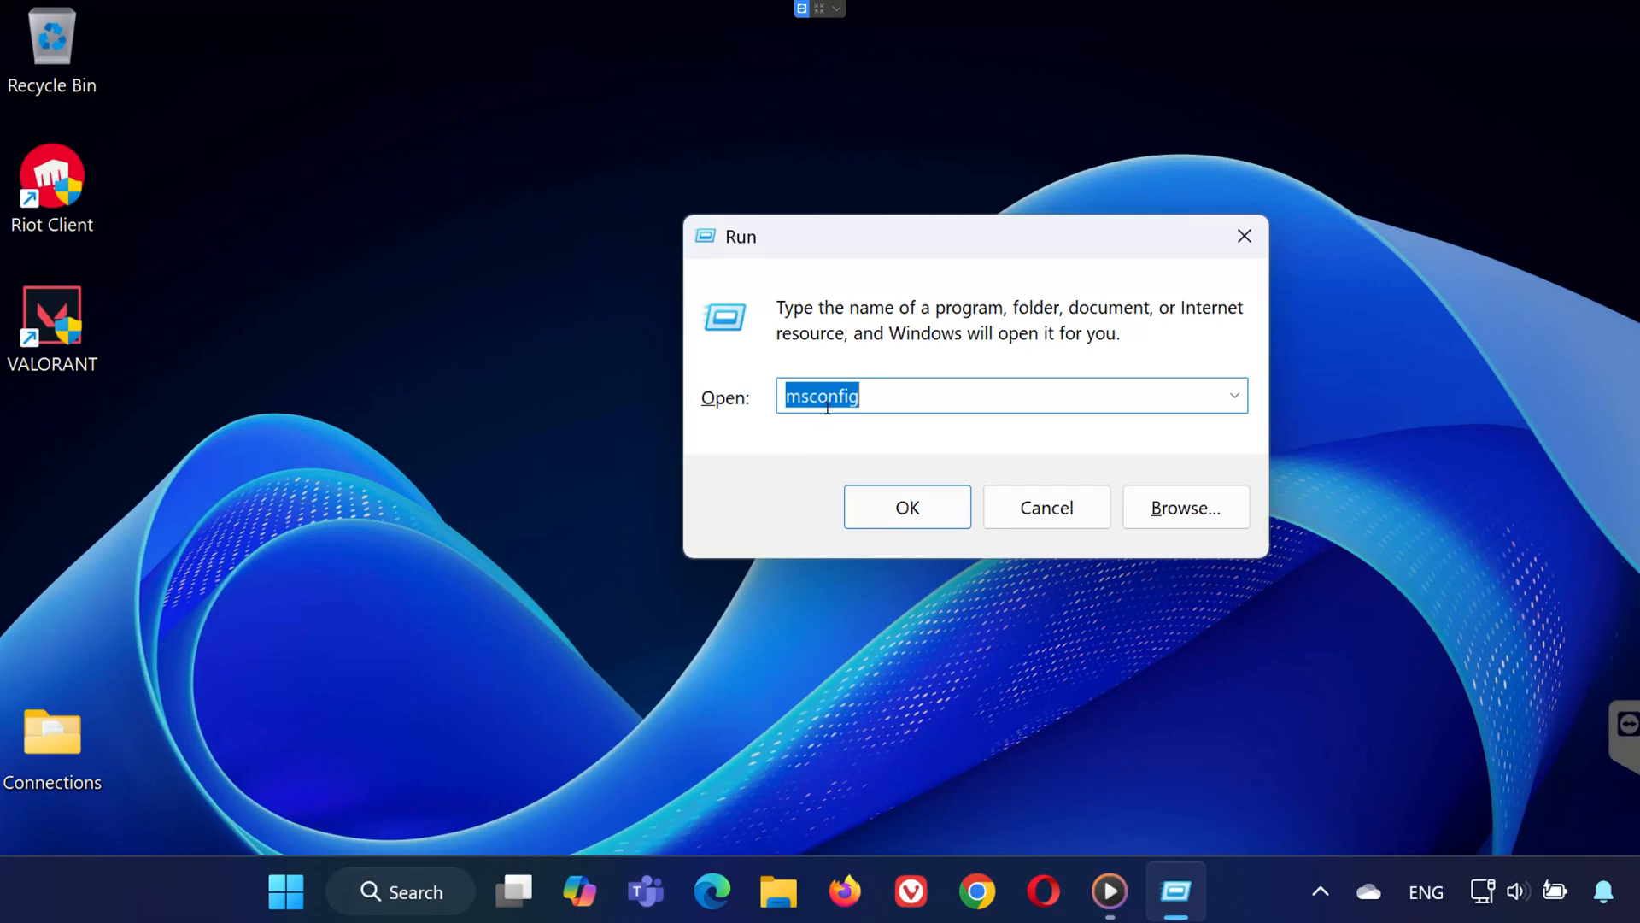
Step: Launch msconfig, confirm vgc is enabled in Services and close with OK
{"action": "left_click", "coordinate": [907, 506]}
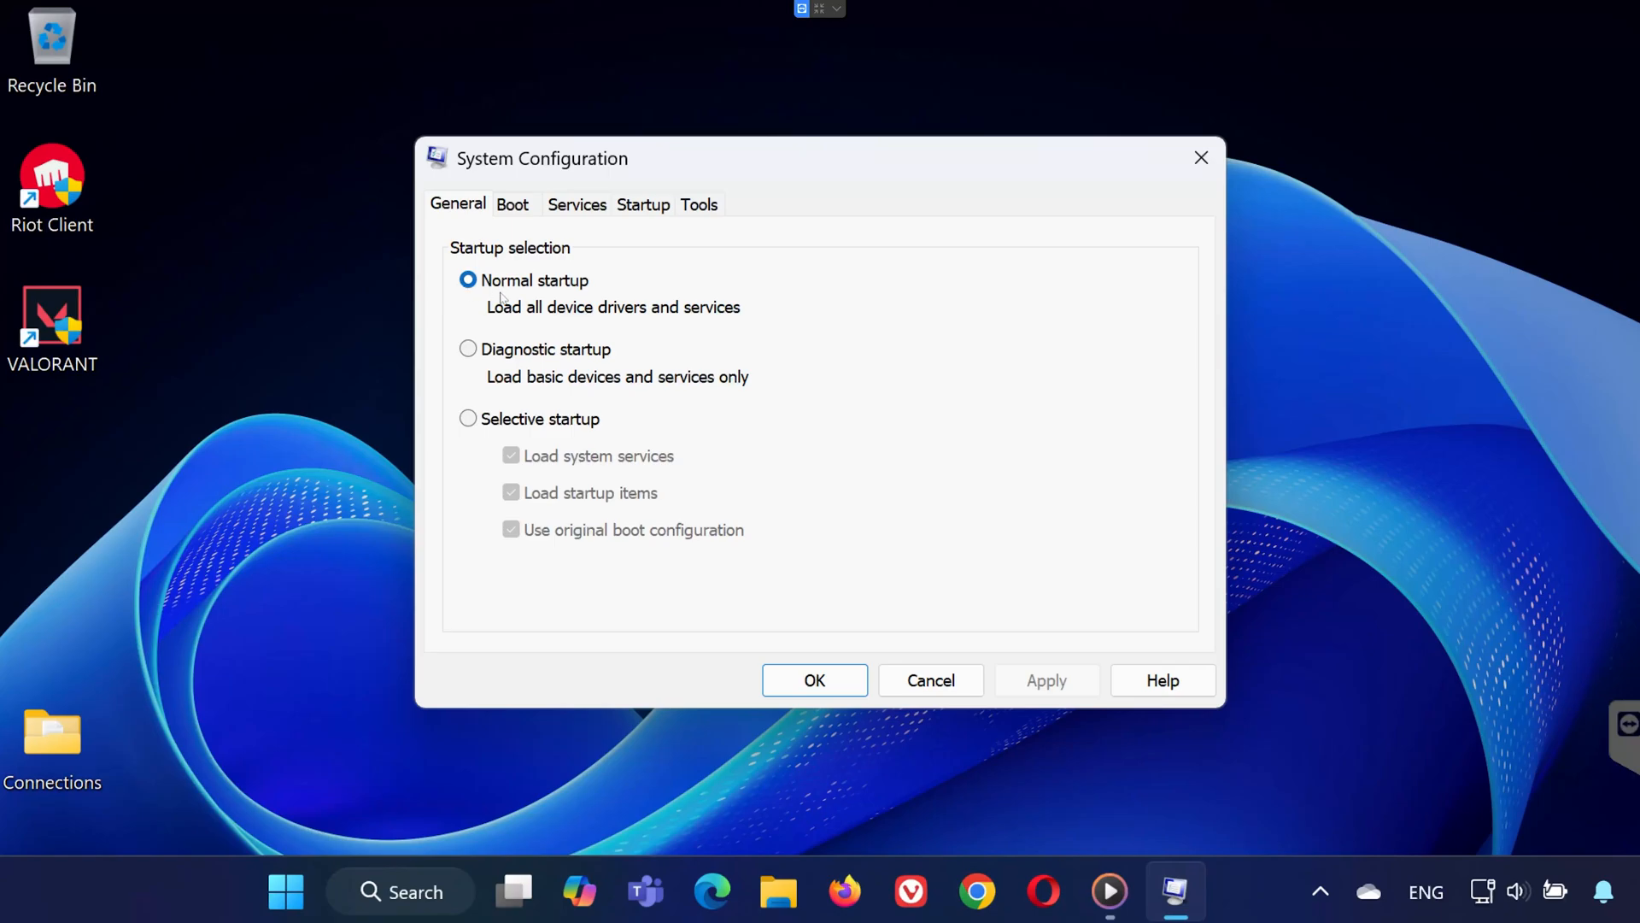
{"action": "left_click", "coordinate": [578, 205]}
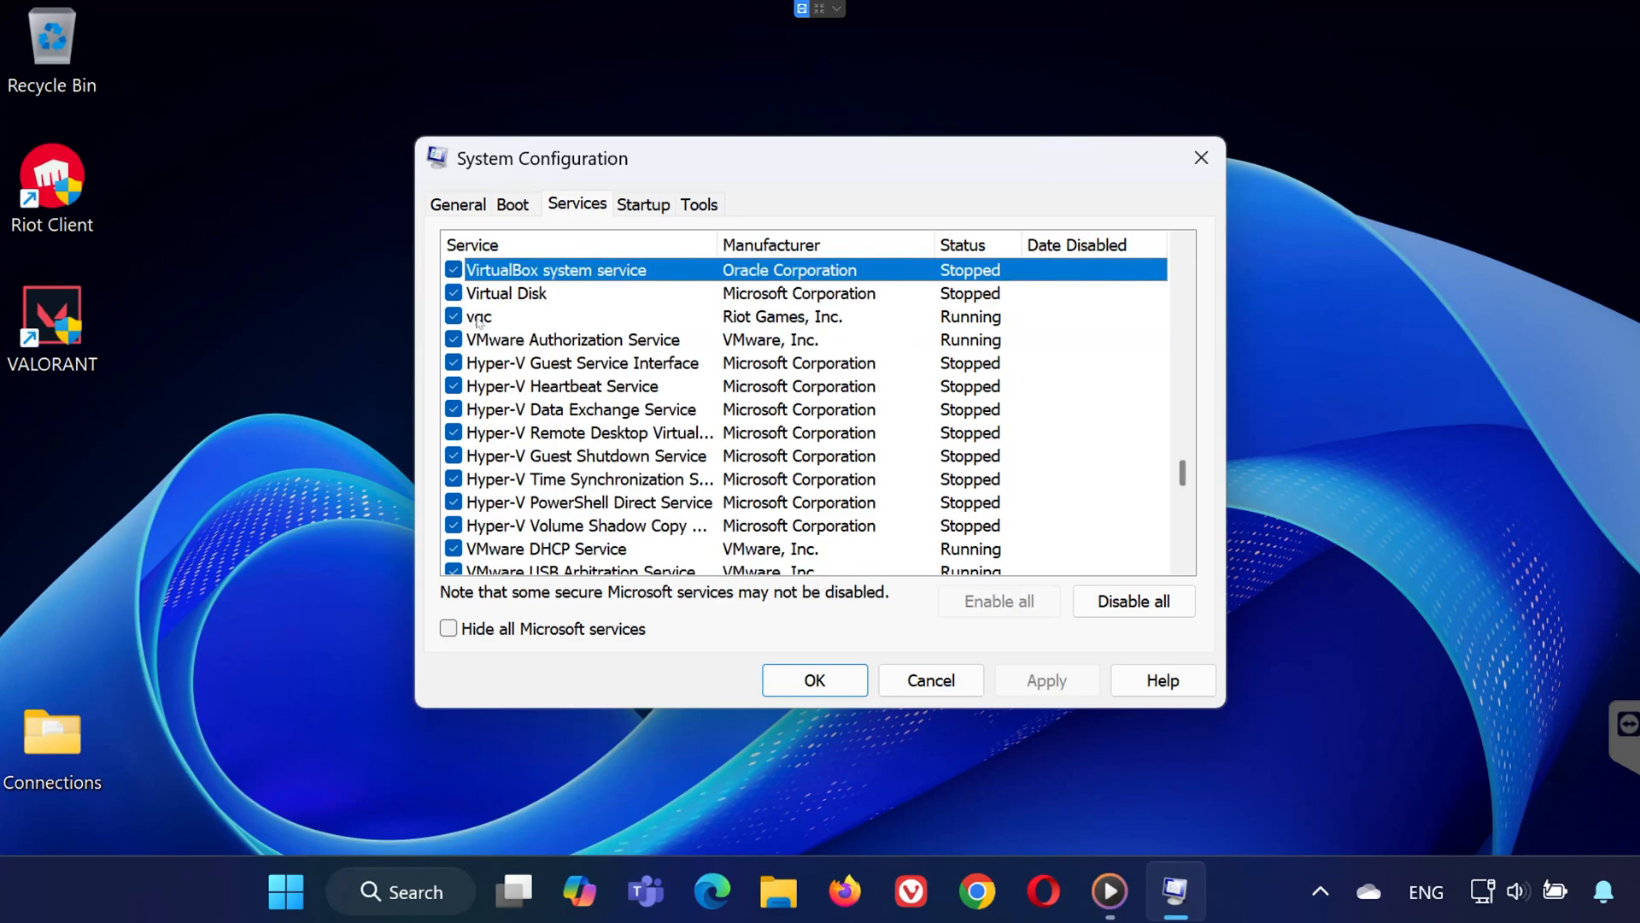
{"action": "left_click", "coordinate": [813, 680]}
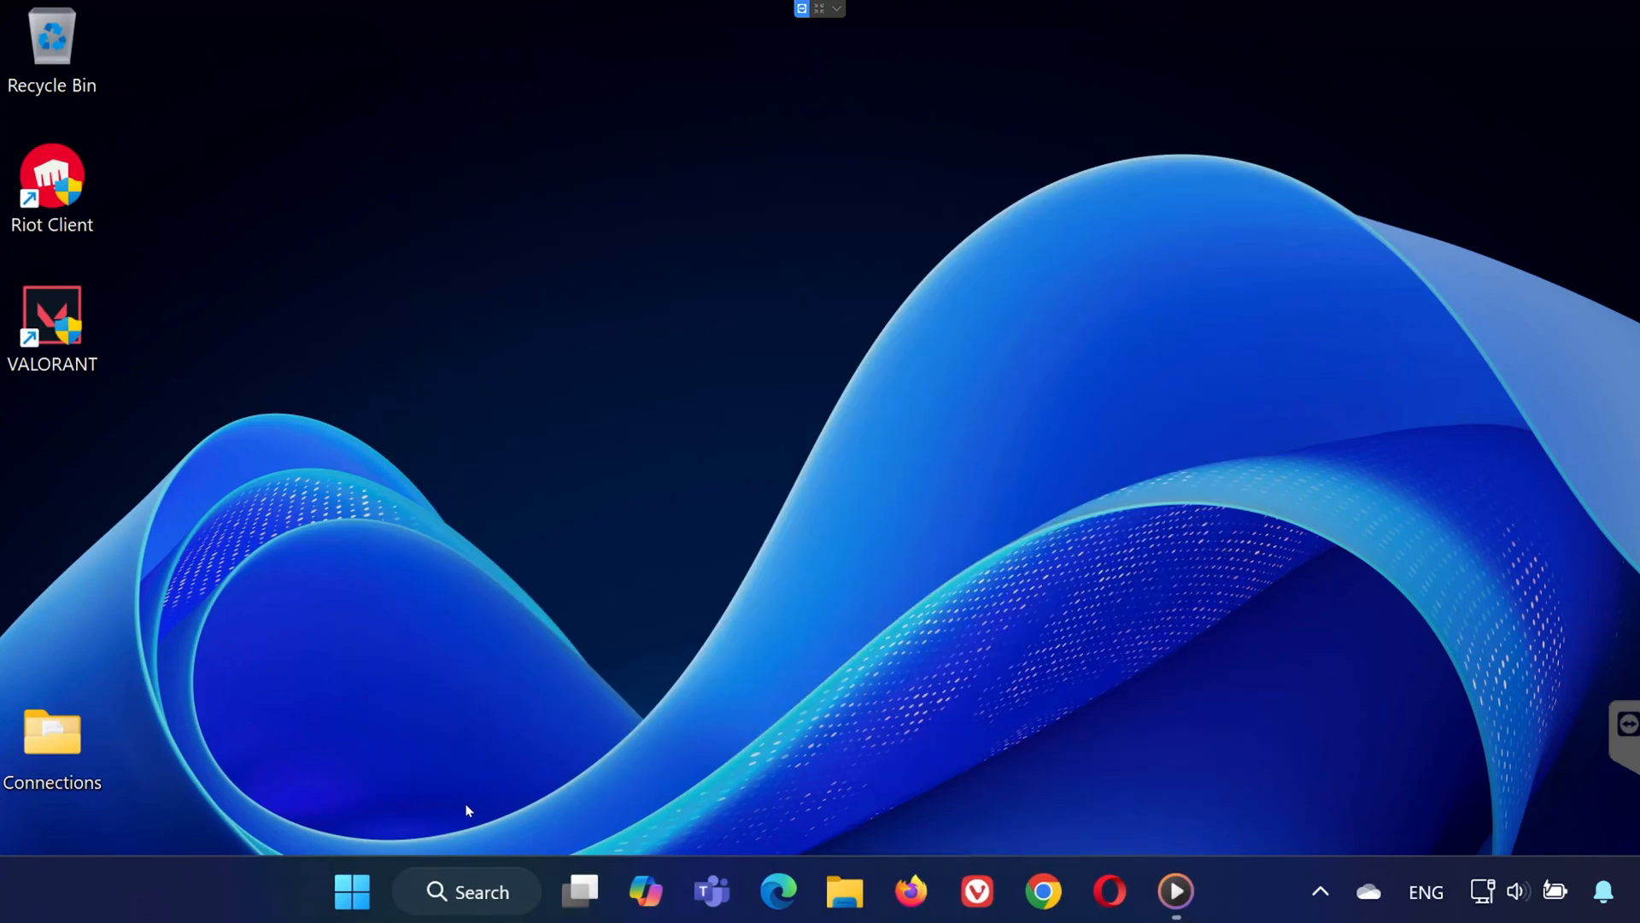
{"action": "mouse_move", "coordinate": [478, 806]}
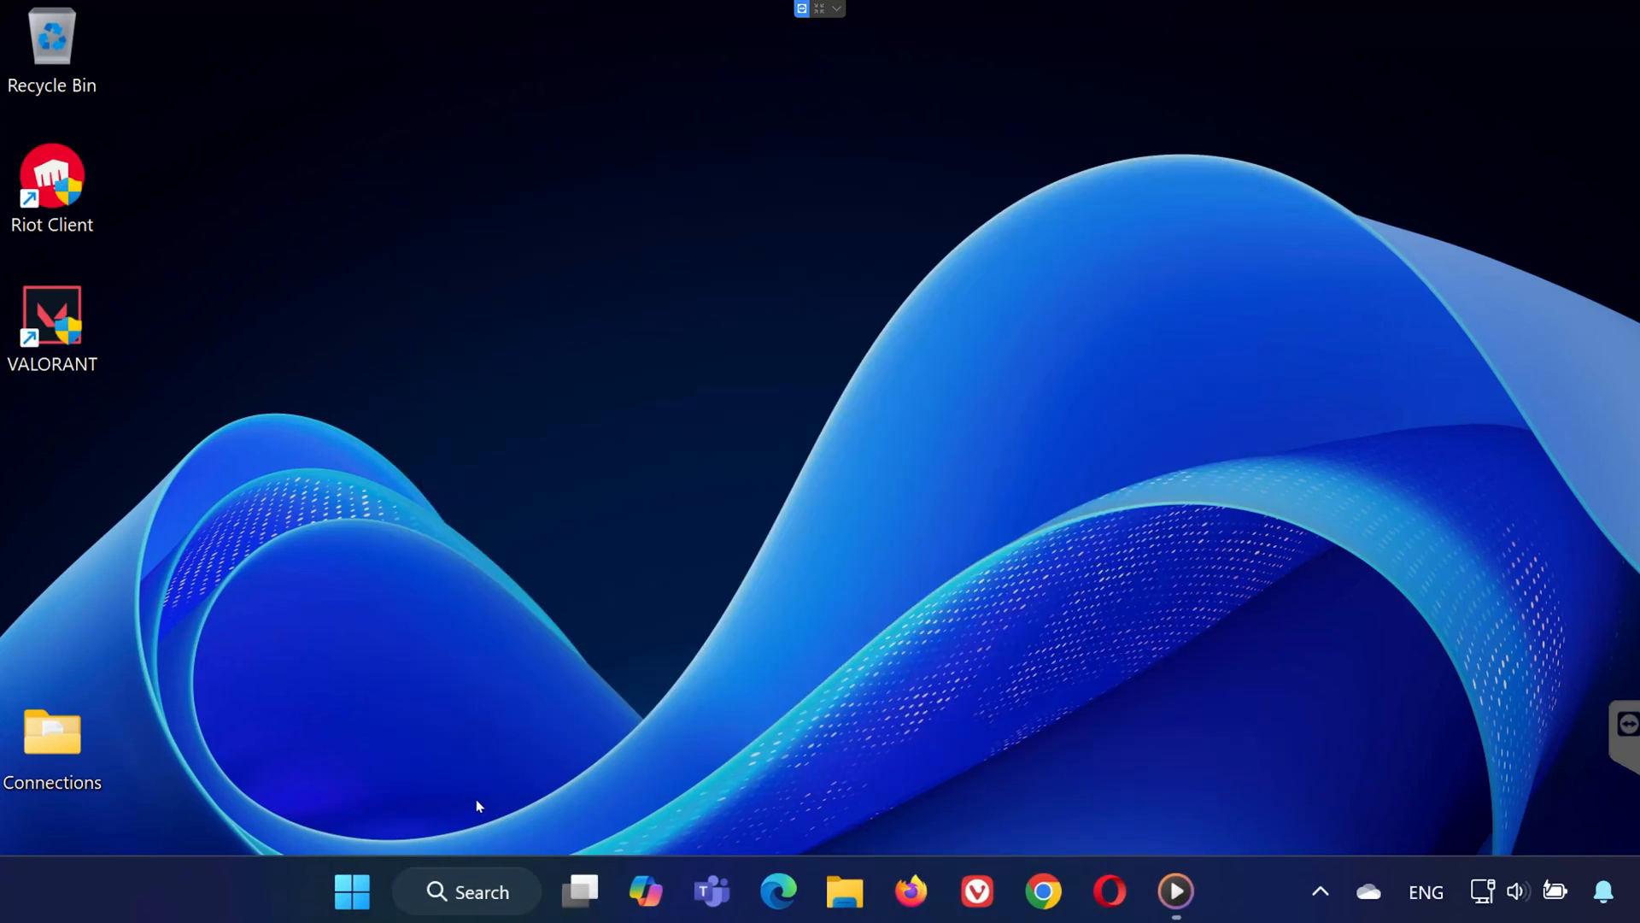
Step: Search 'services' from Start to find the Services app
{"action": "type", "text": "services"}
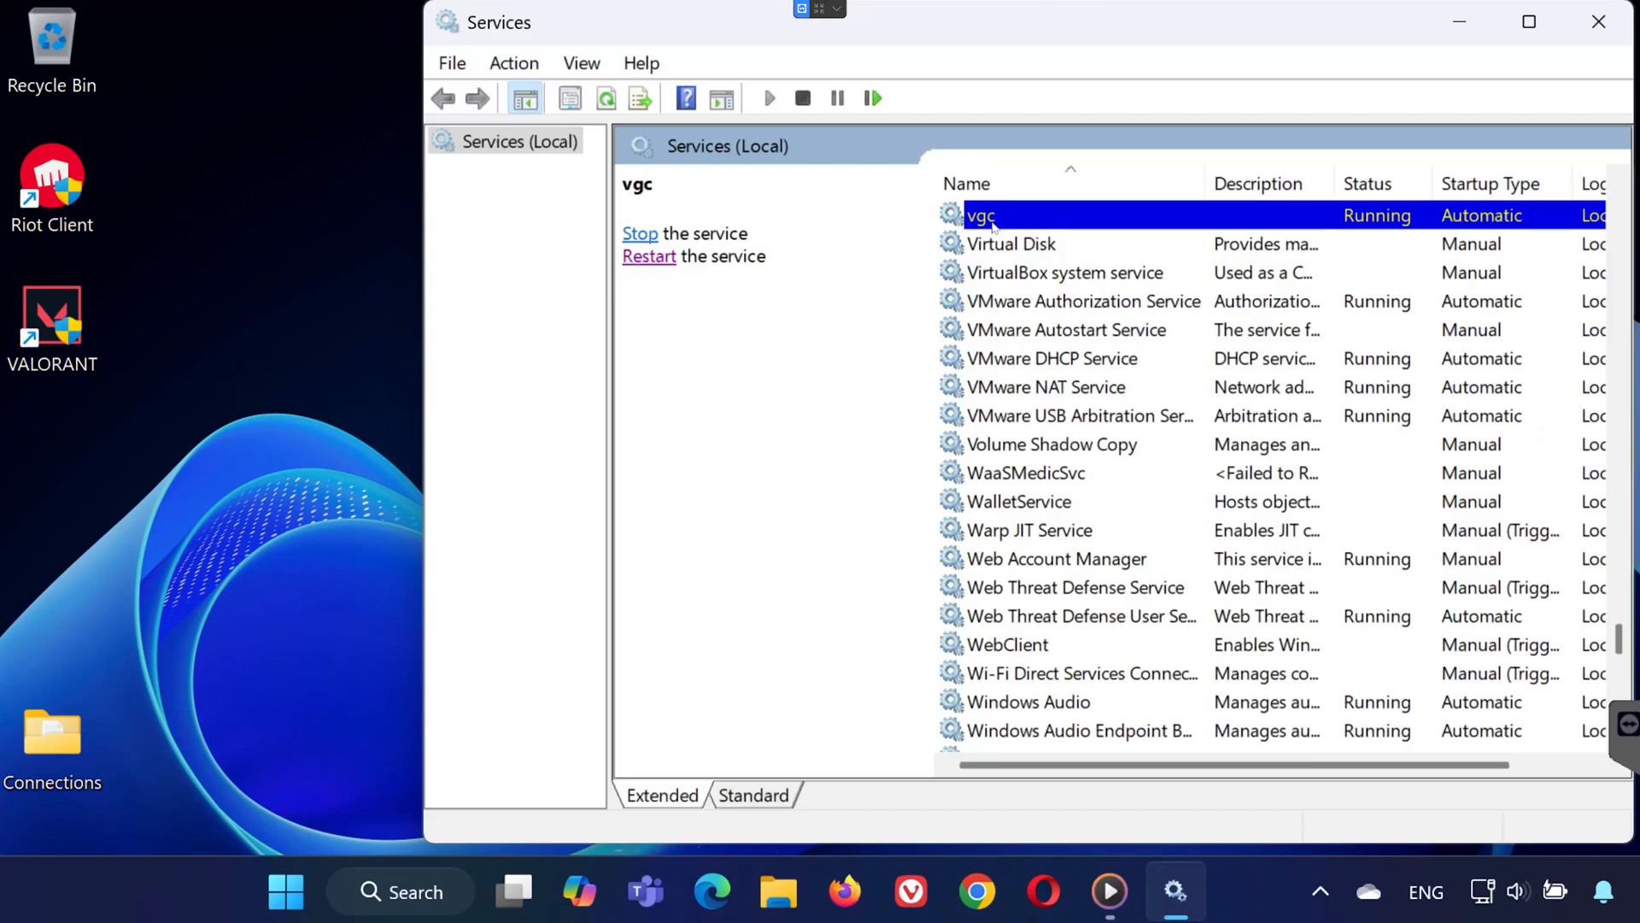
{"action": "mouse_move", "coordinate": [1097, 222]}
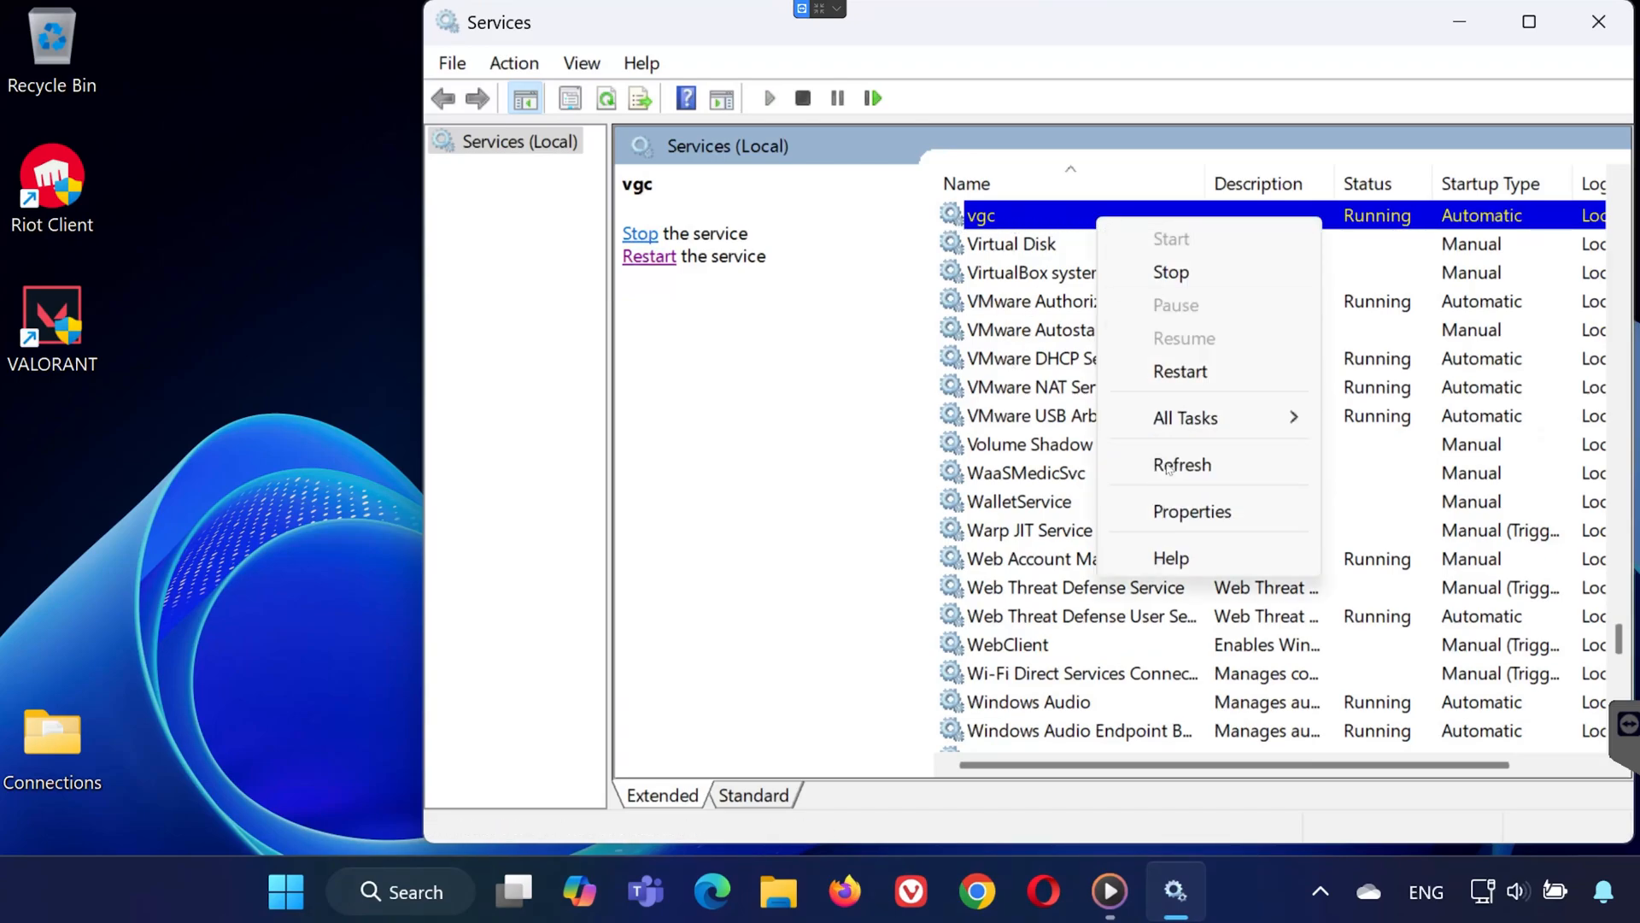
Step: Bring up the vgc service's Properties dialog
{"action": "left_click", "coordinate": [1193, 511]}
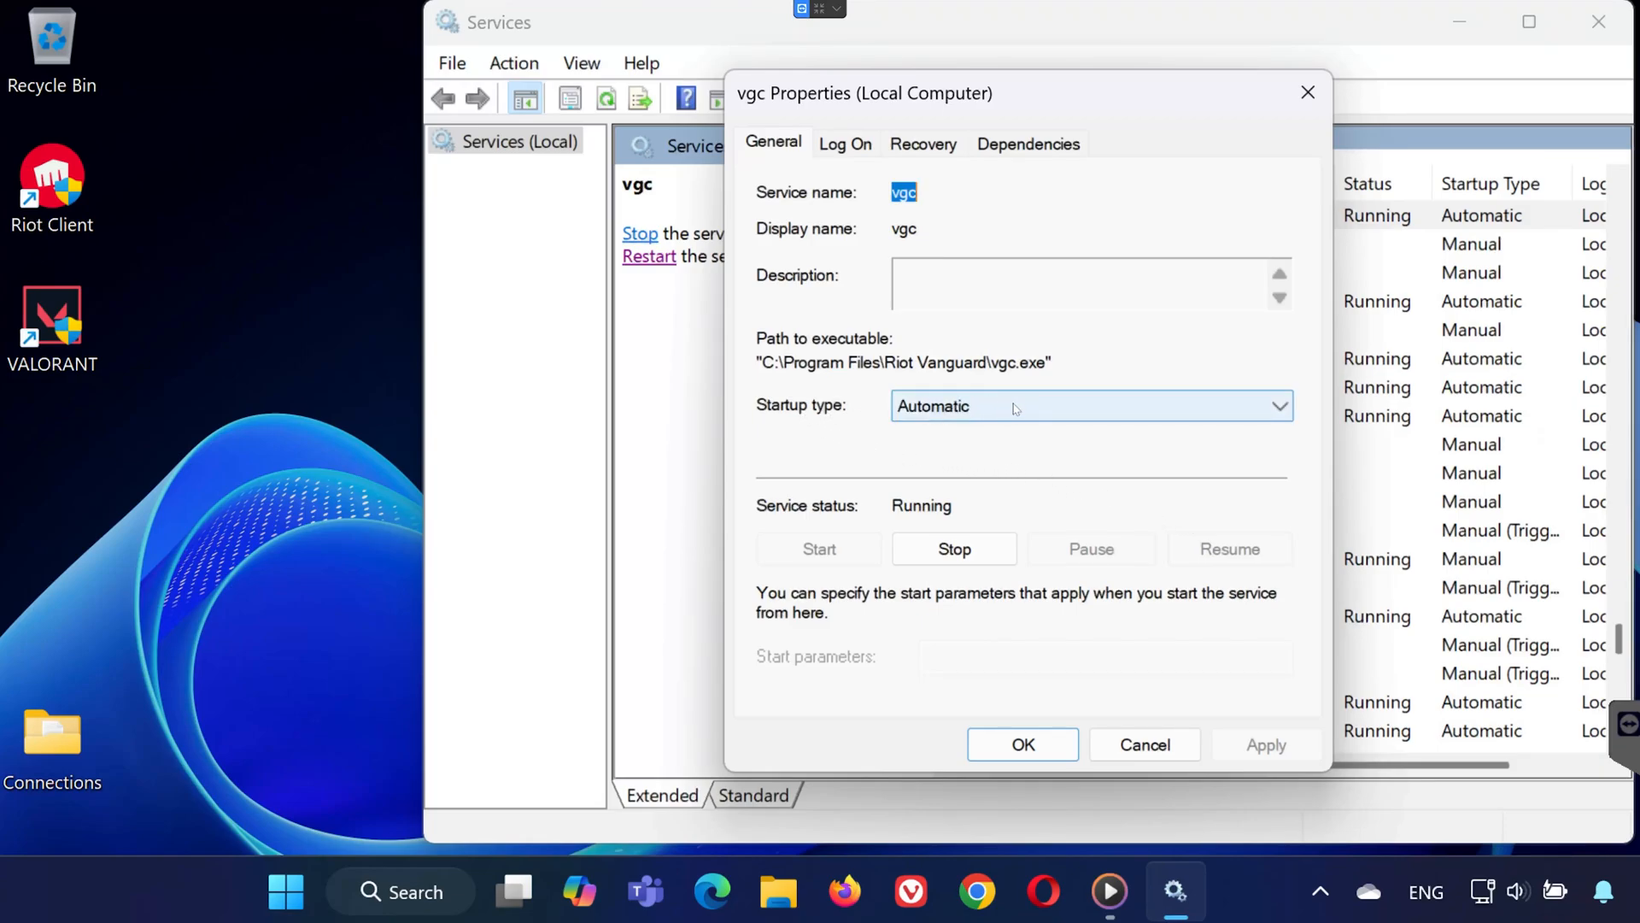
{"action": "mouse_move", "coordinate": [804, 557]}
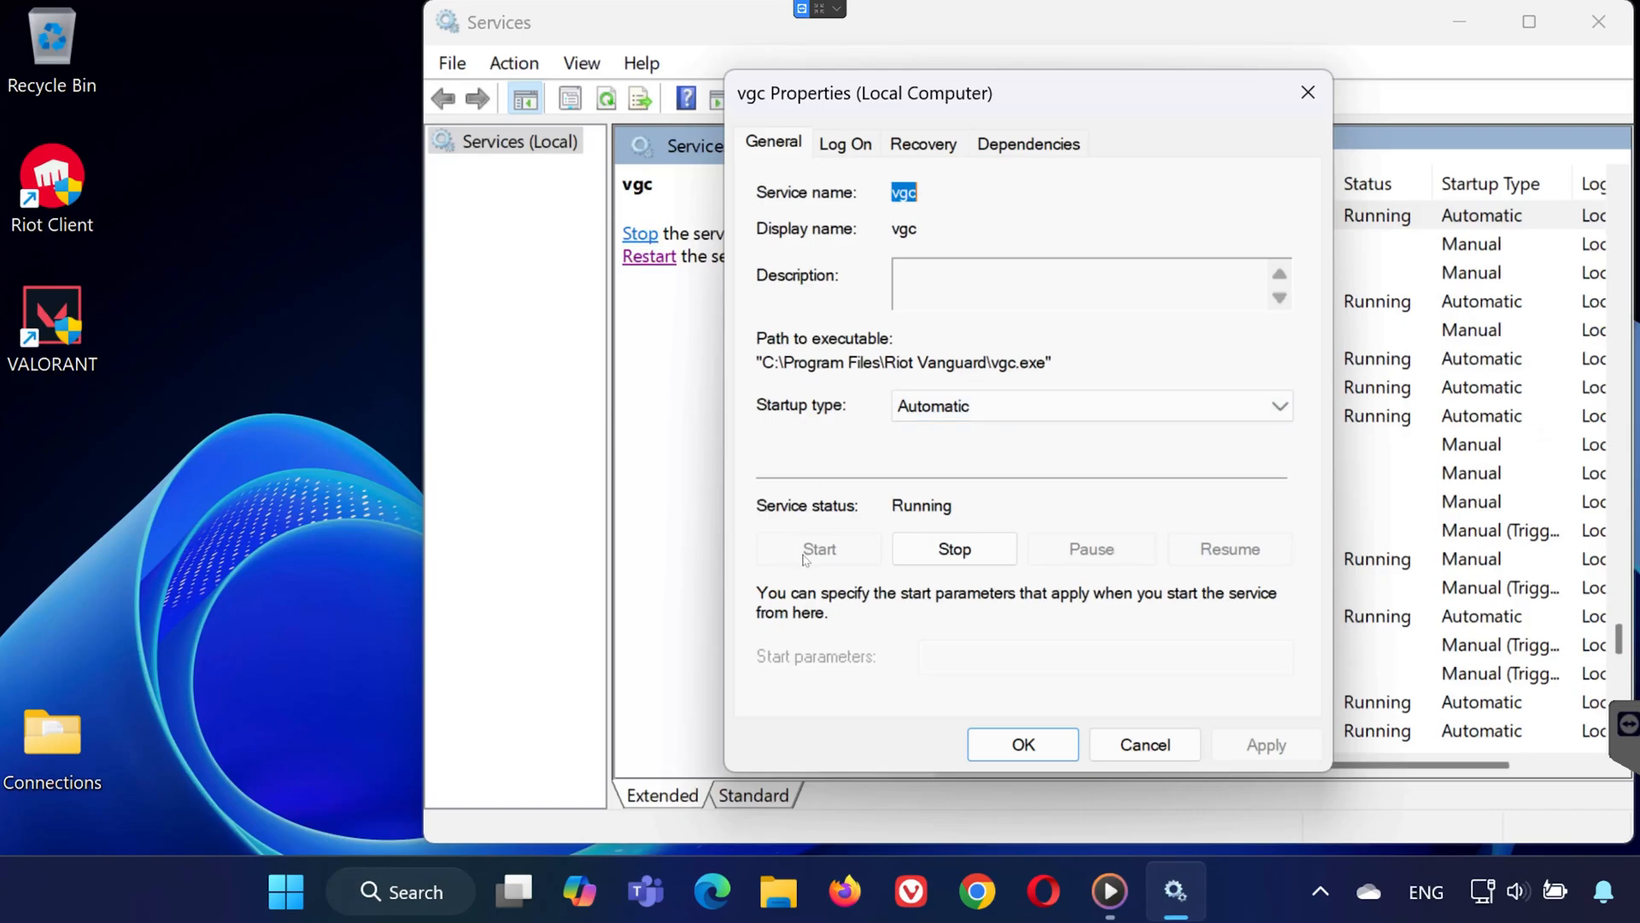
{"action": "mouse_move", "coordinate": [822, 550]}
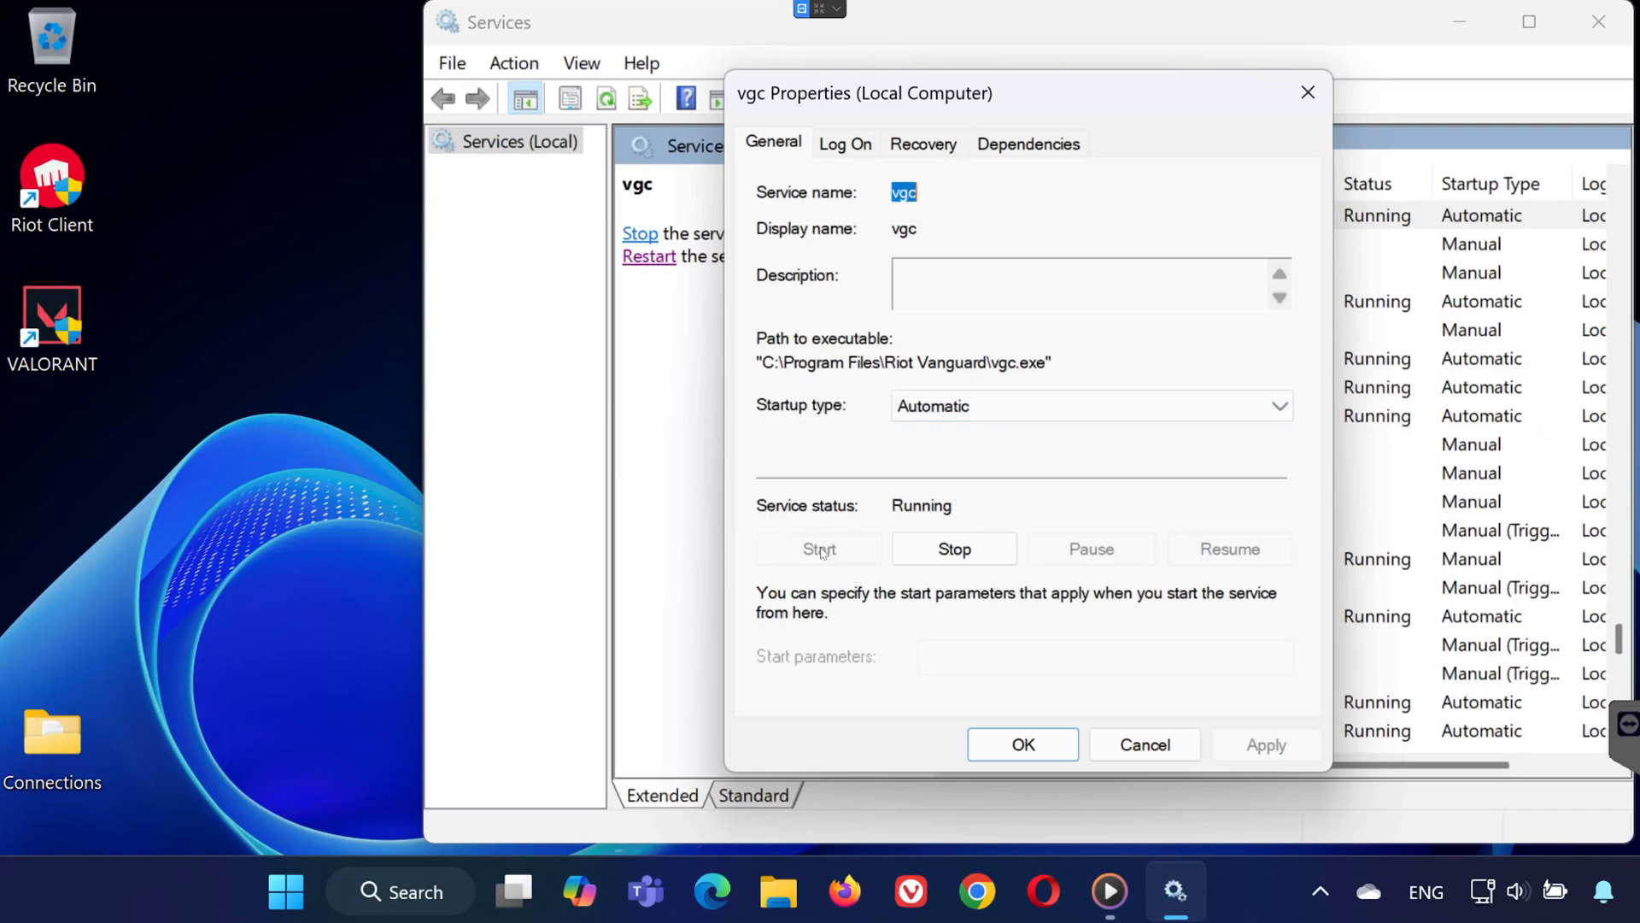
Step: Confirm vgc is Automatic and Running, then close Properties with OK
{"action": "left_click", "coordinate": [1022, 745]}
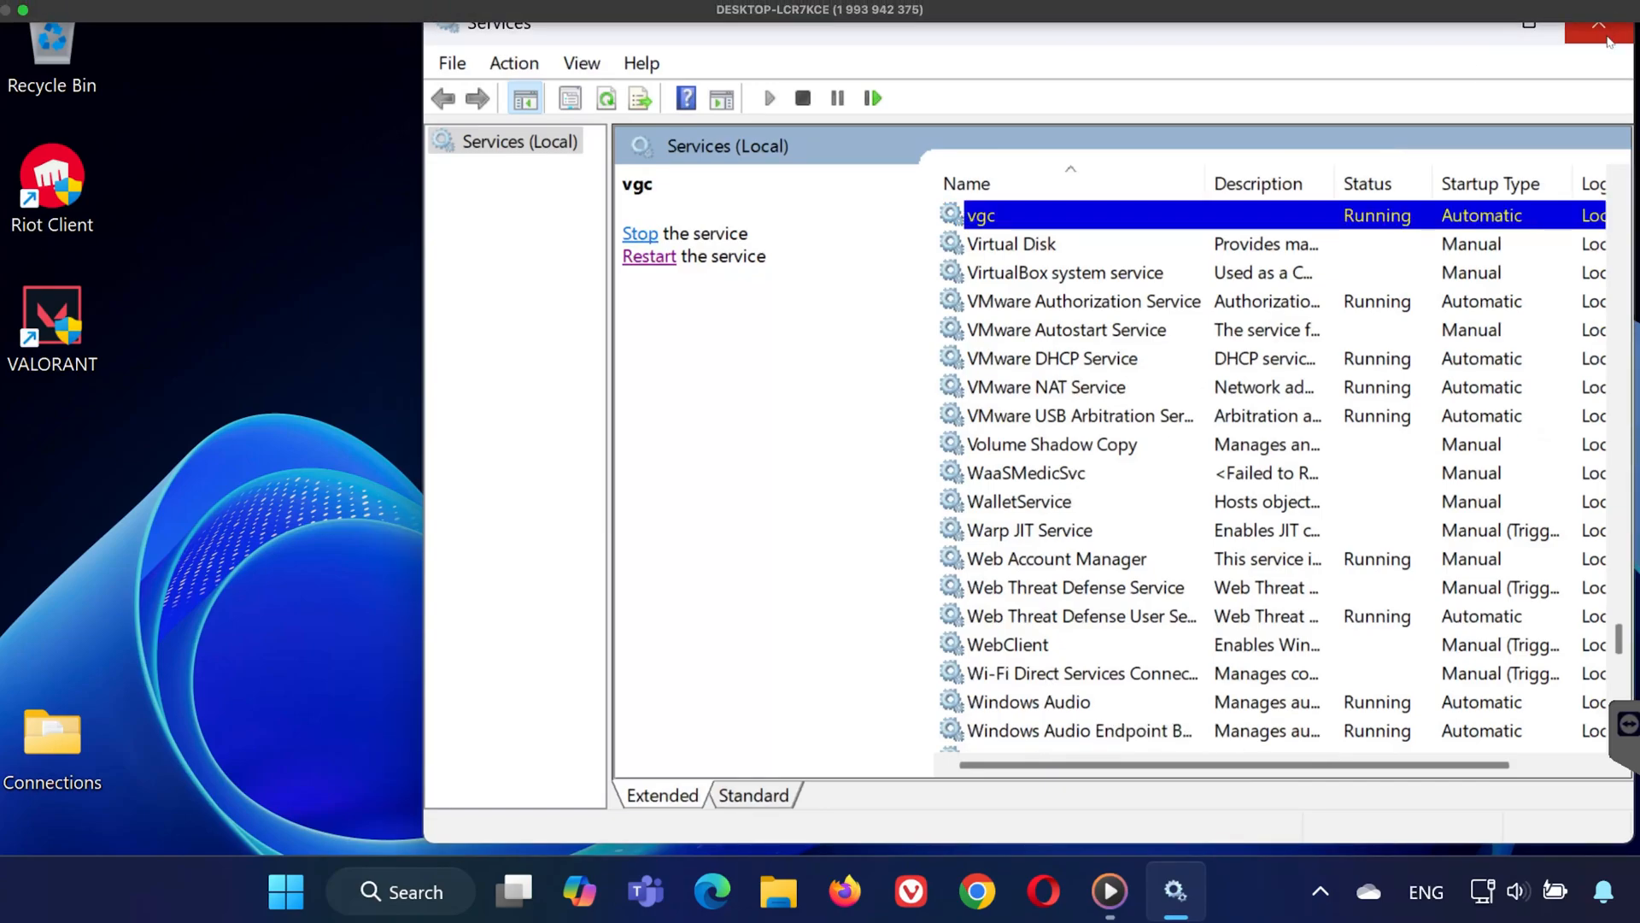
{"action": "mouse_move", "coordinate": [1600, 39]}
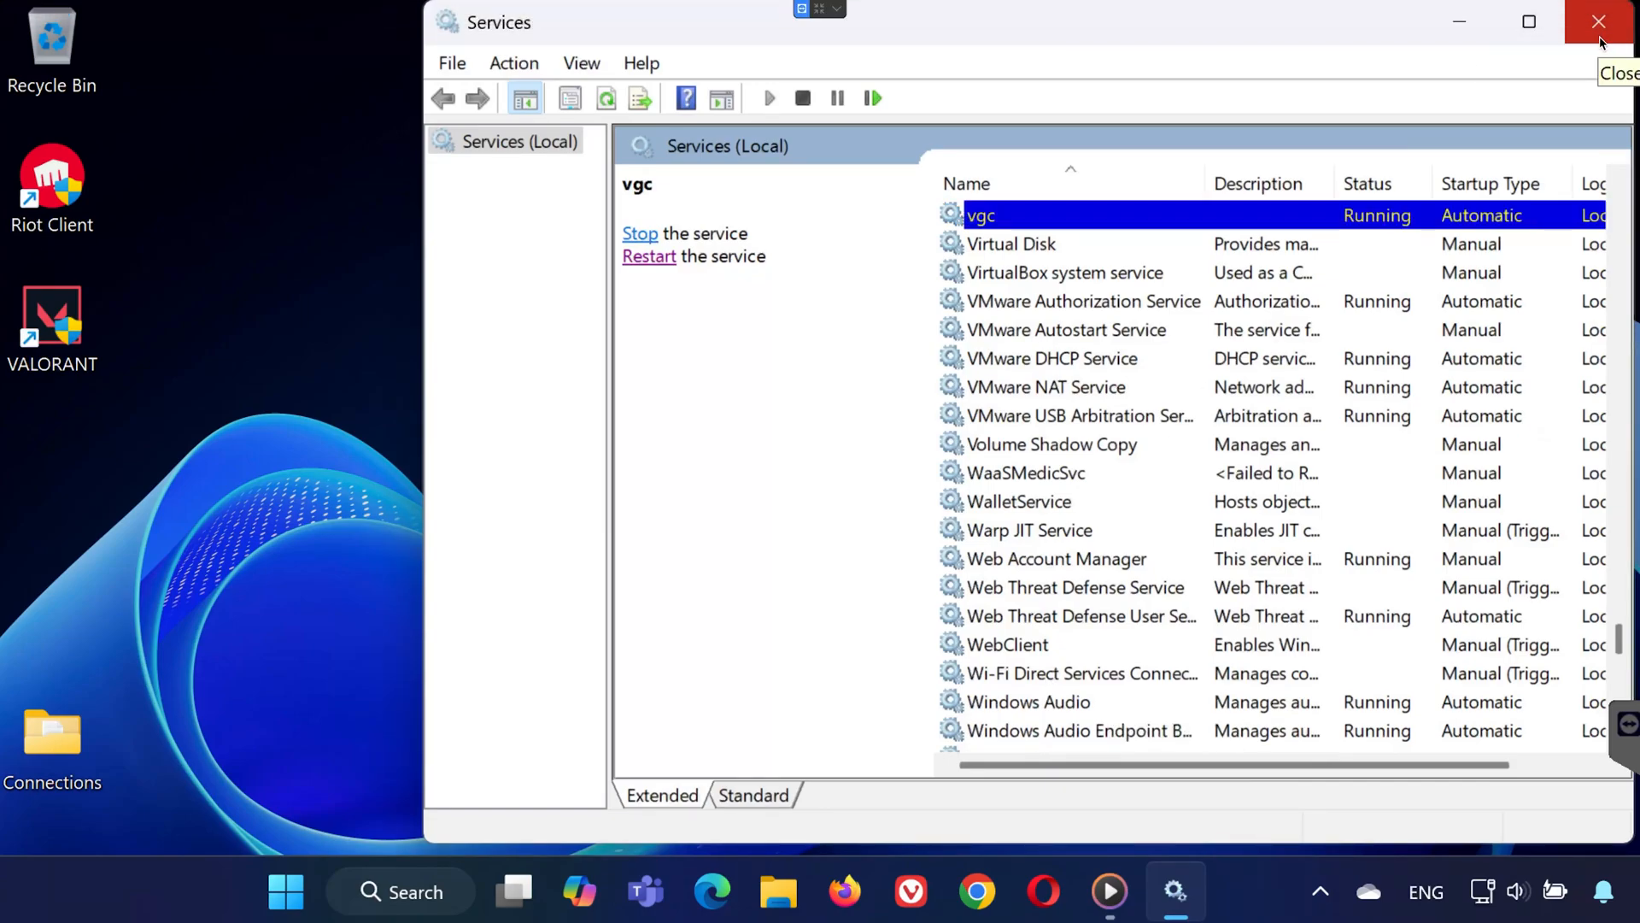
Step: Close the Services window, returning to the desktop
{"action": "left_click", "coordinate": [1600, 23]}
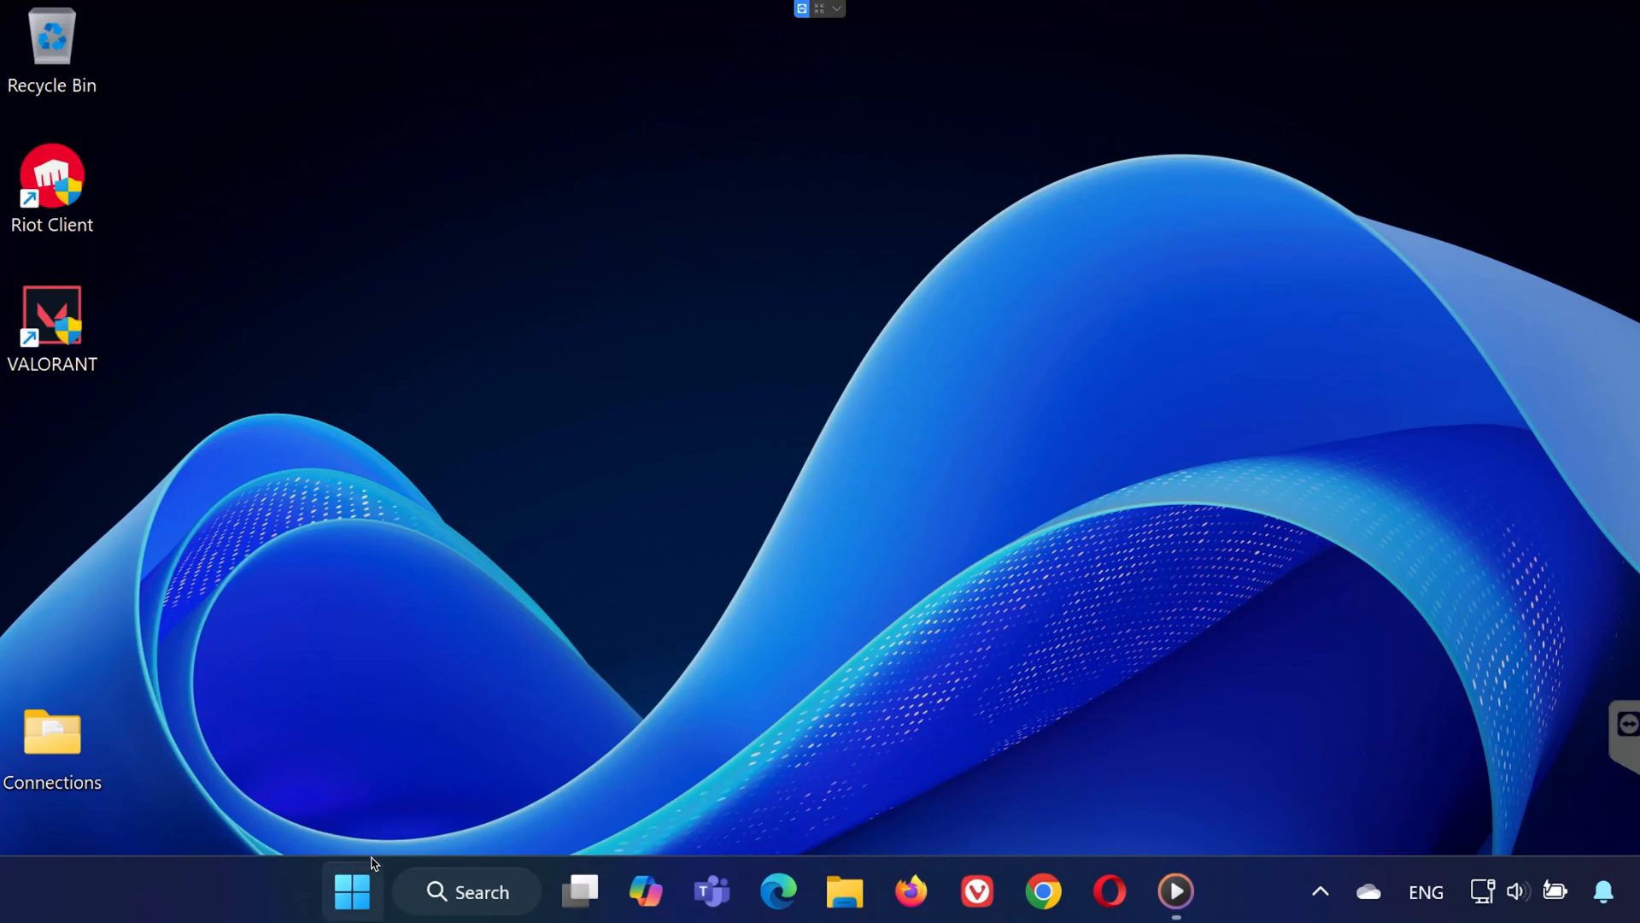